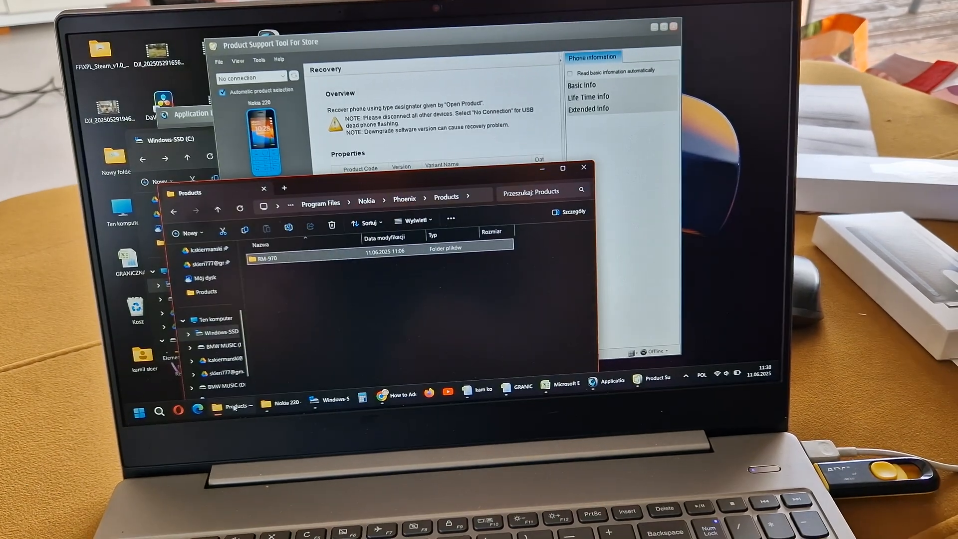
Step: Browse File Explorer to the Windows-SSD (C:) drive root to view its top-level folders
click(218, 332)
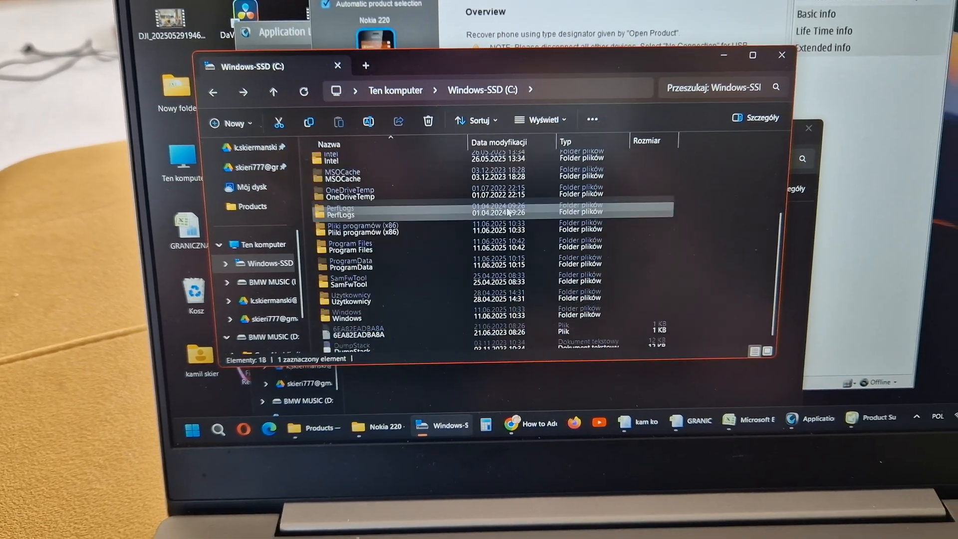
scroll(up, 3)
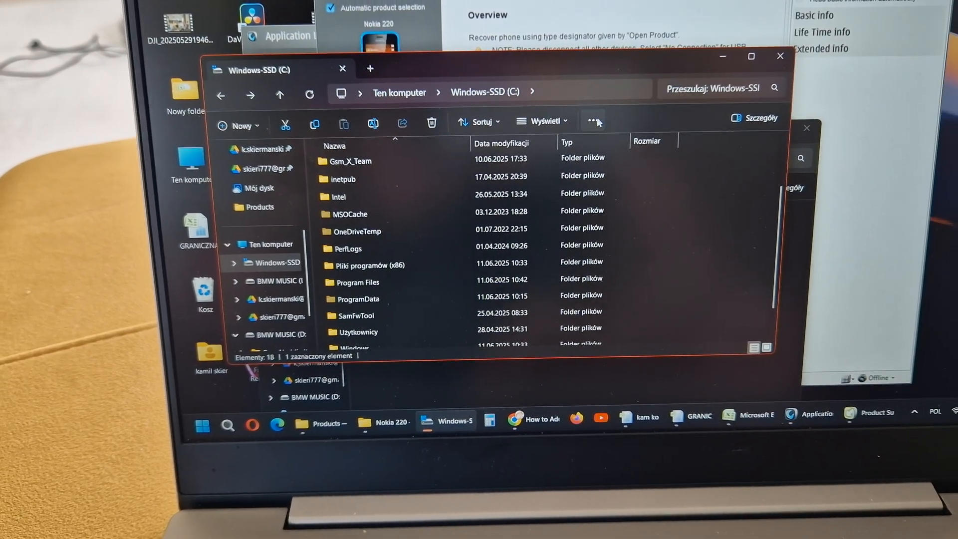
click(591, 121)
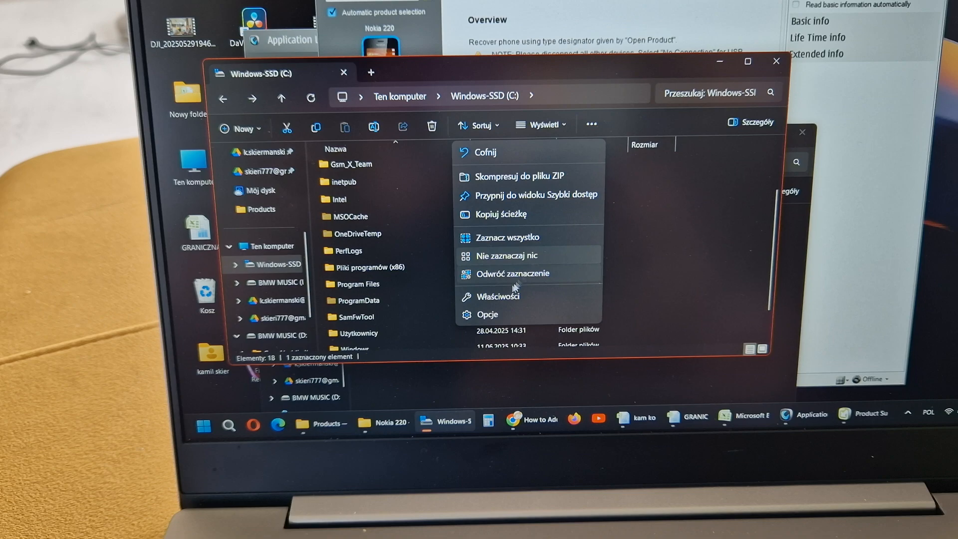
click(487, 314)
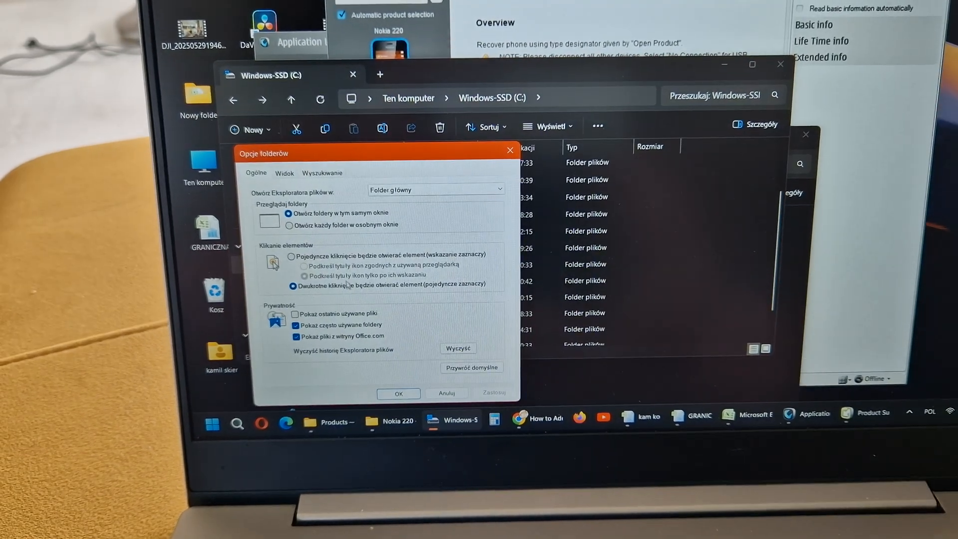
click(284, 173)
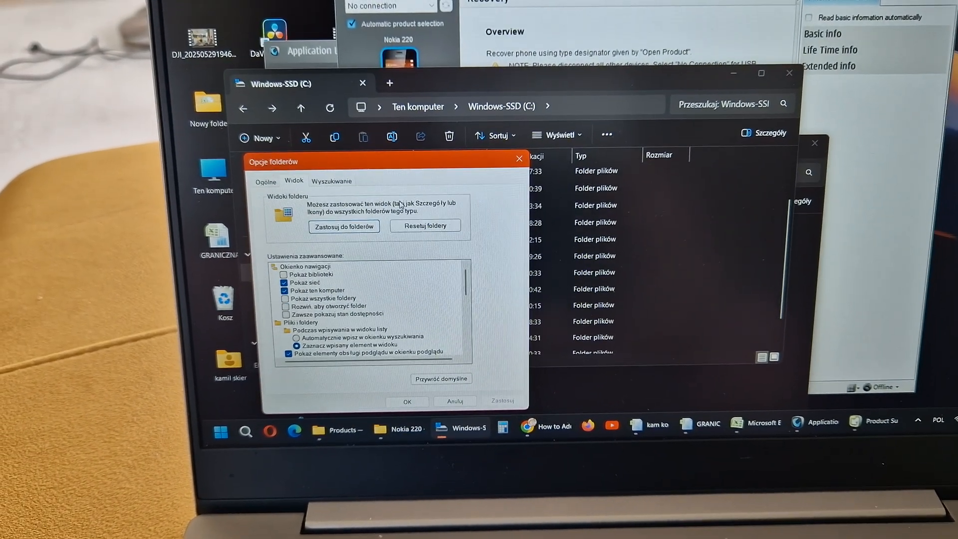
scroll(down, 3)
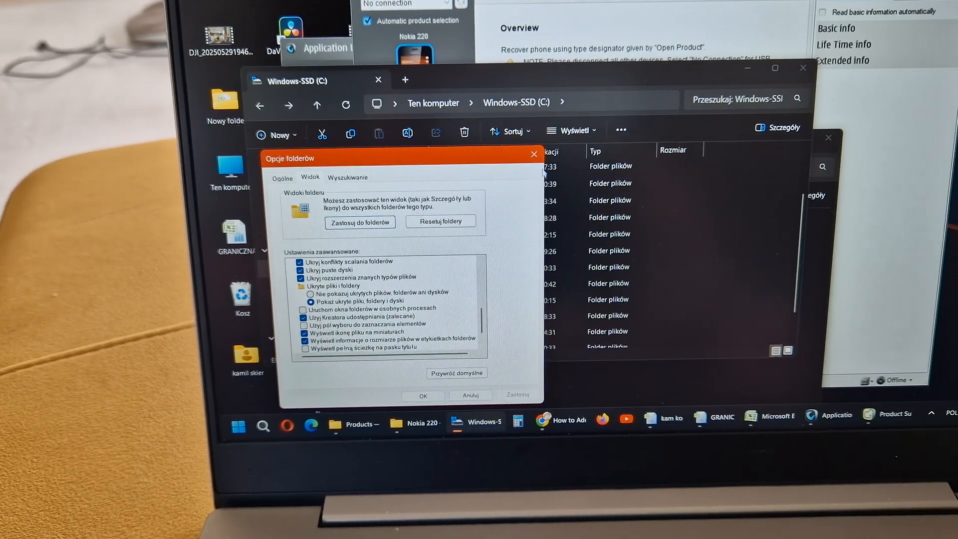
click(423, 396)
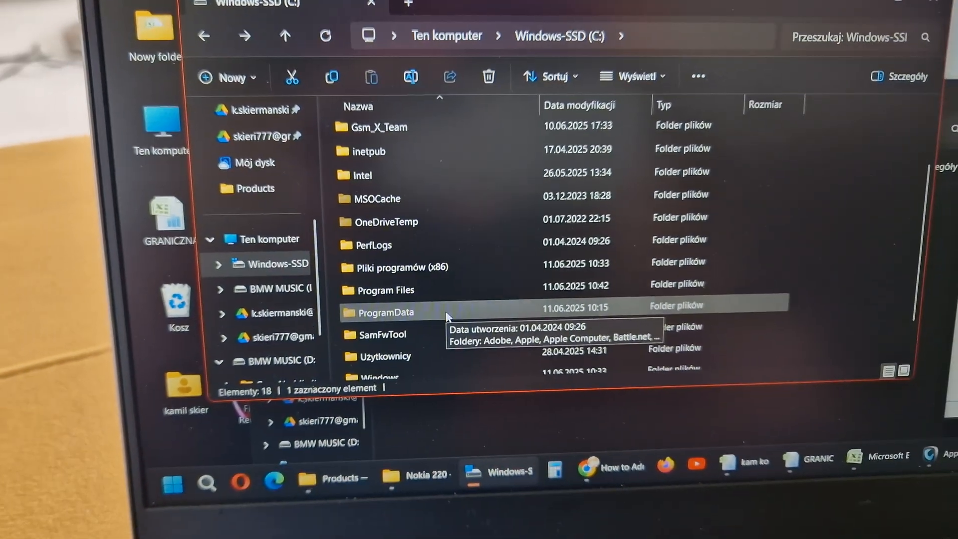
Step: Navigate to C:\ProgramData\Nokia\Packages\Products to locate the RM-970 package
double_click(386, 312)
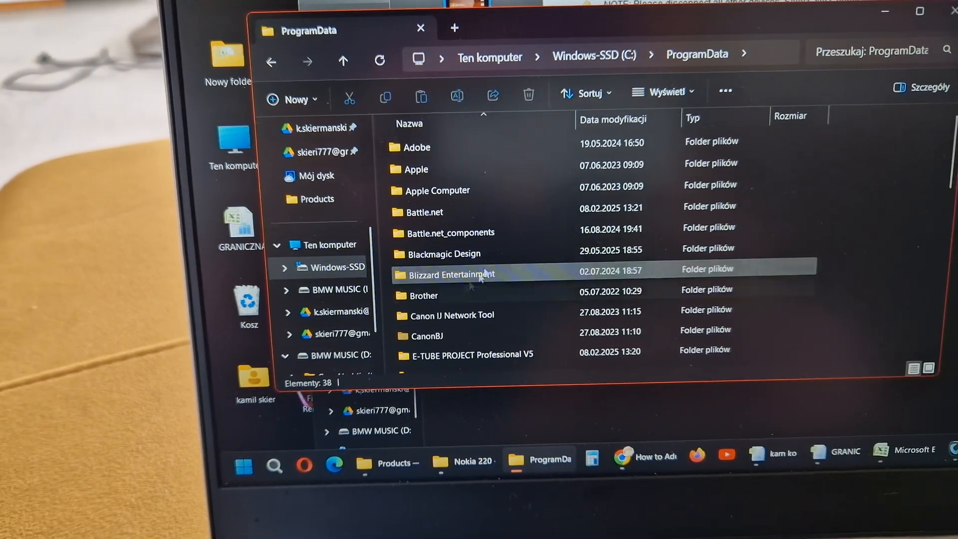
scroll(down, 3)
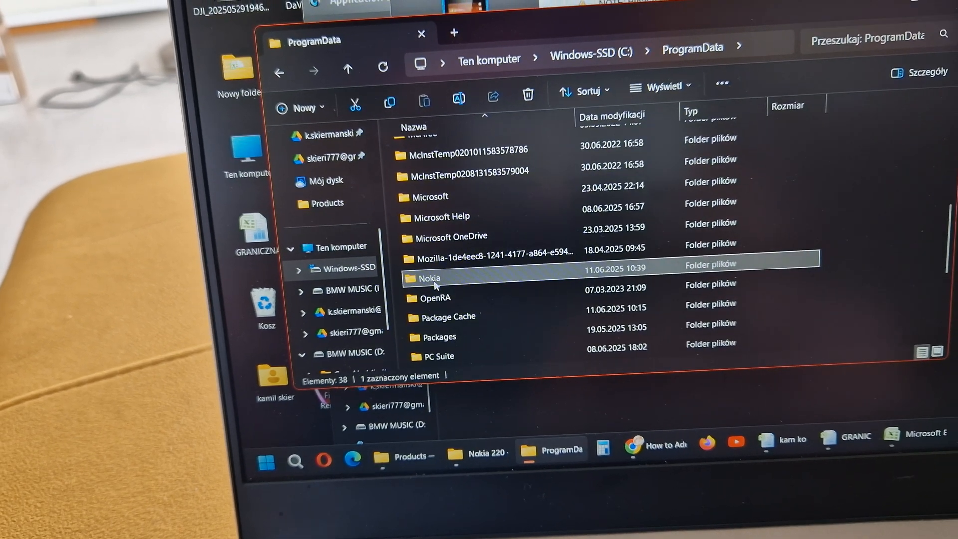
double_click(430, 279)
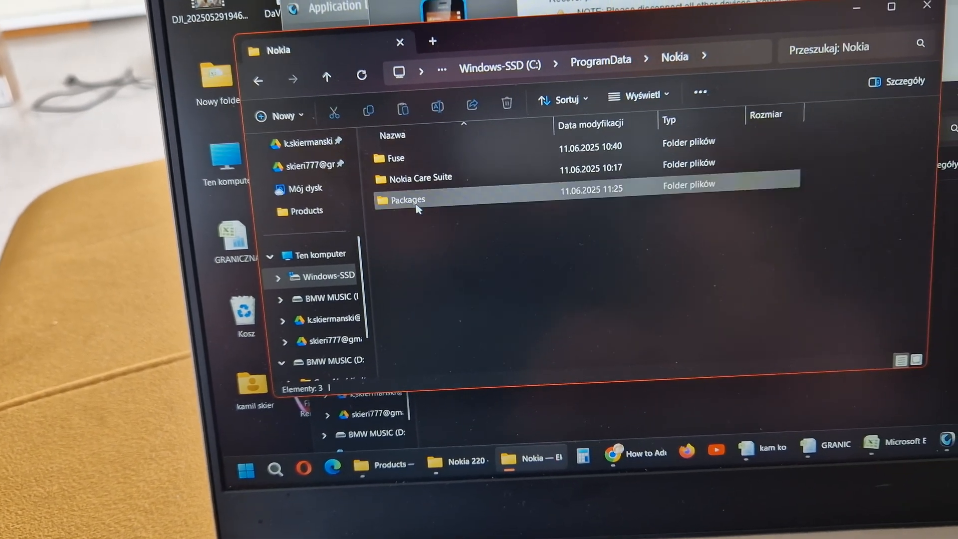
double_click(408, 199)
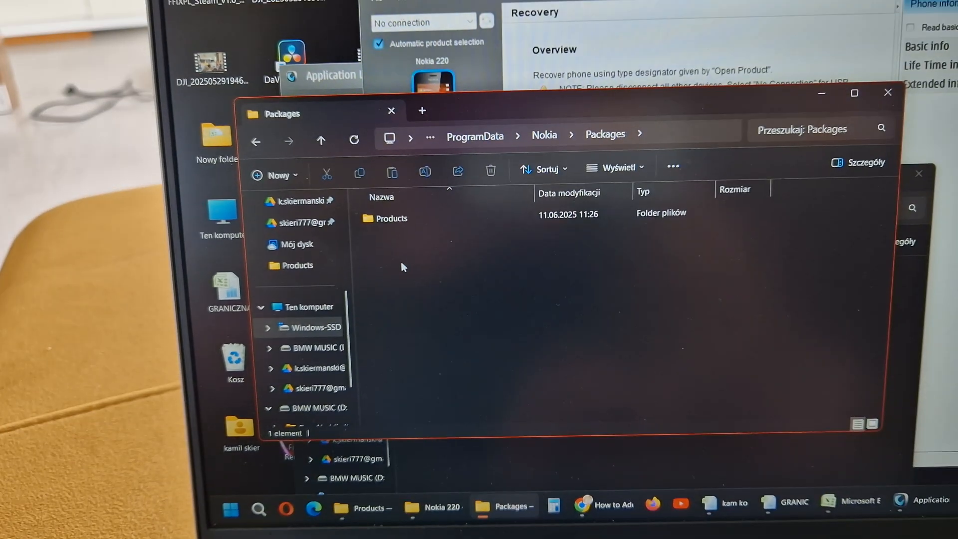
double_click(392, 218)
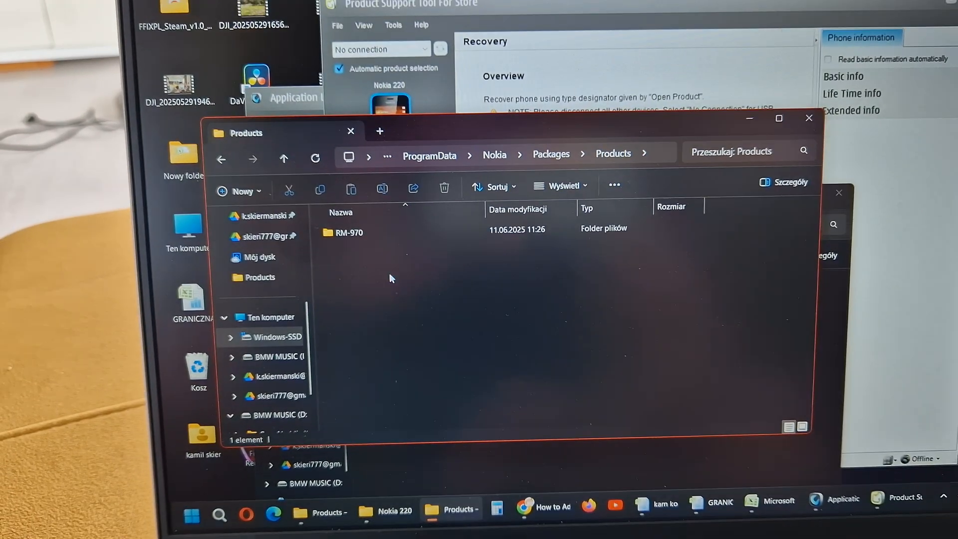
Step: Launch Product Support Tool For Store through the Care Suite launcher
double_click(349, 232)
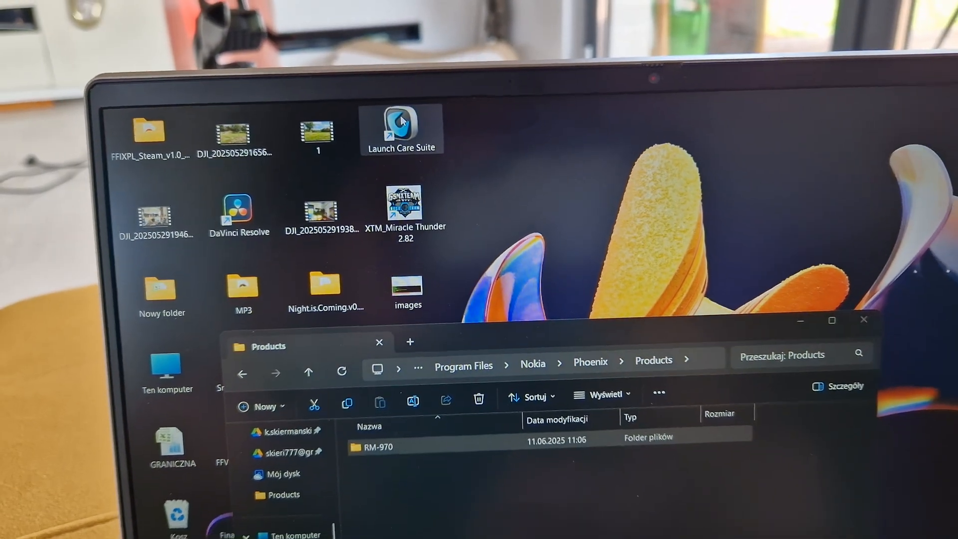
double_click(401, 126)
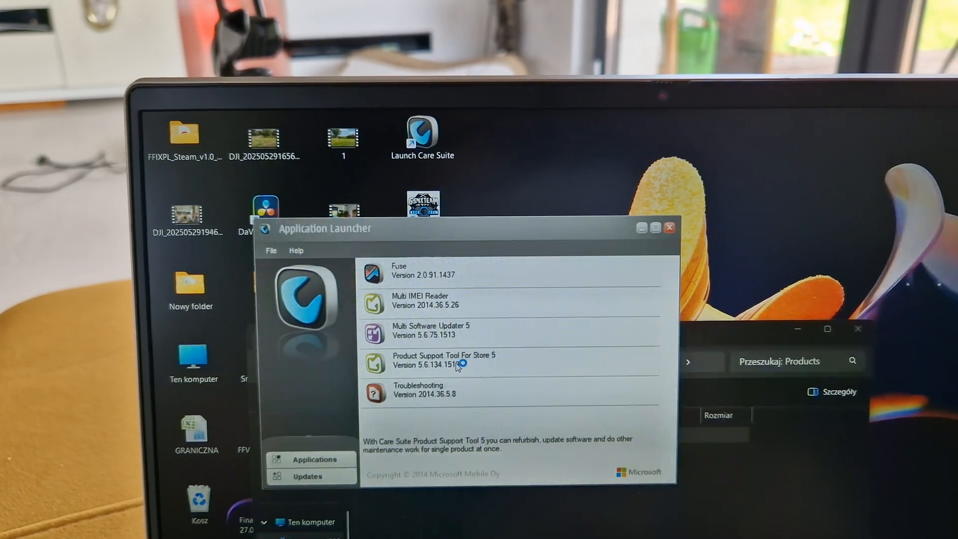
double_click(443, 360)
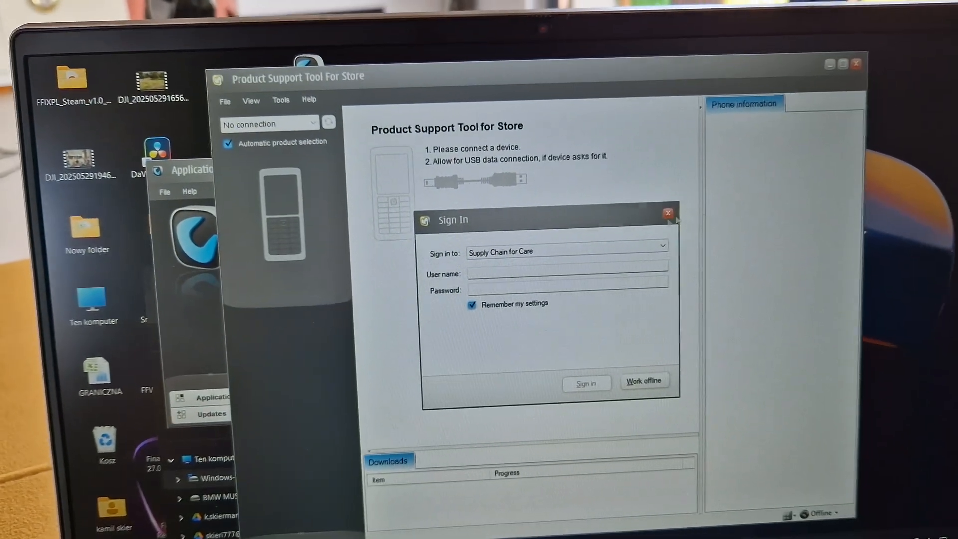
Step: Skip sign-in and check the Data package search path in Preferences, cancelling without changes
click(644, 382)
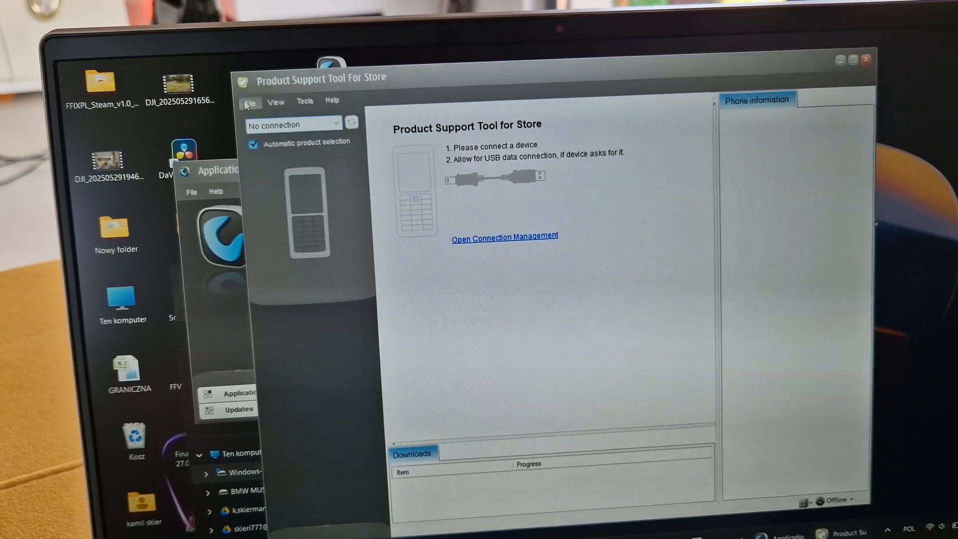
click(269, 102)
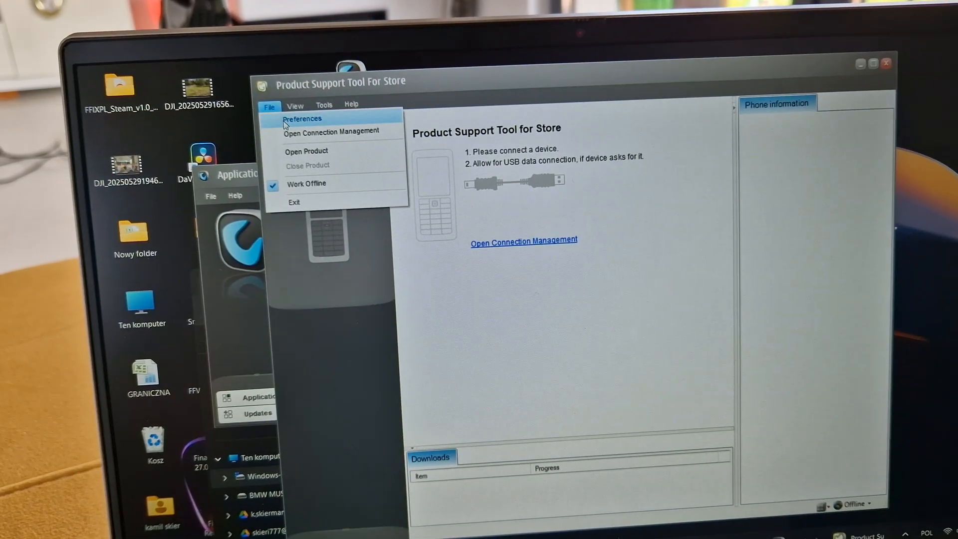
click(303, 119)
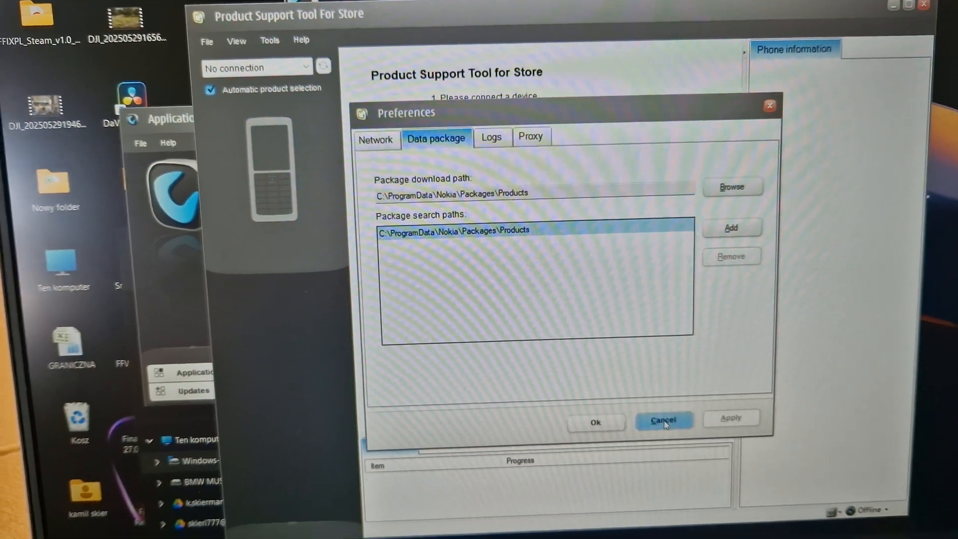
click(664, 421)
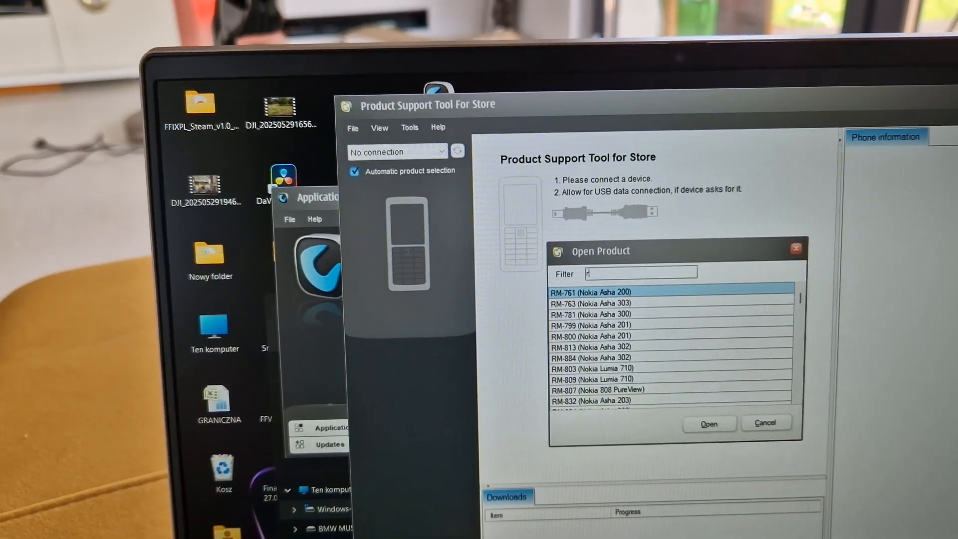
Step: Filter the product list for 'rm-970' and open RM-970 (Nokia 220)
text(m-9)
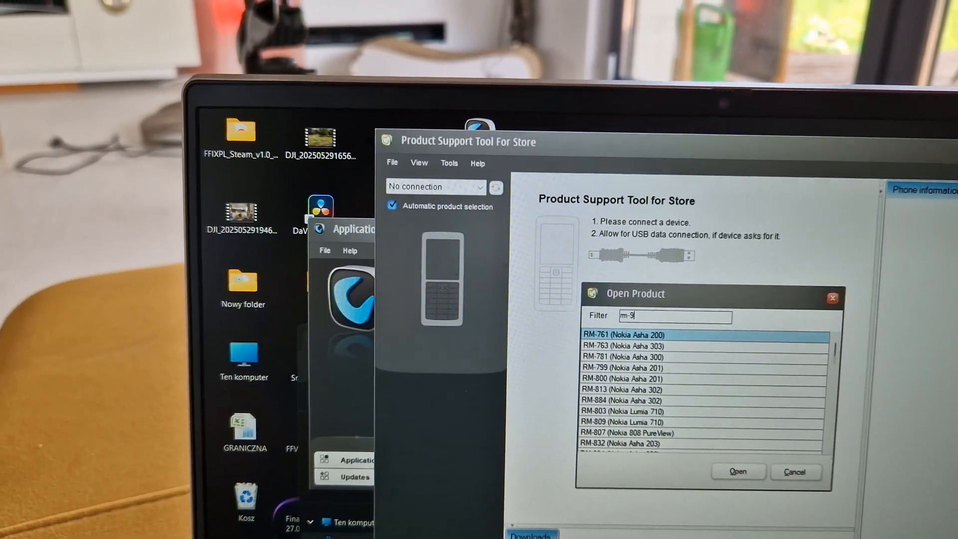
text(70)
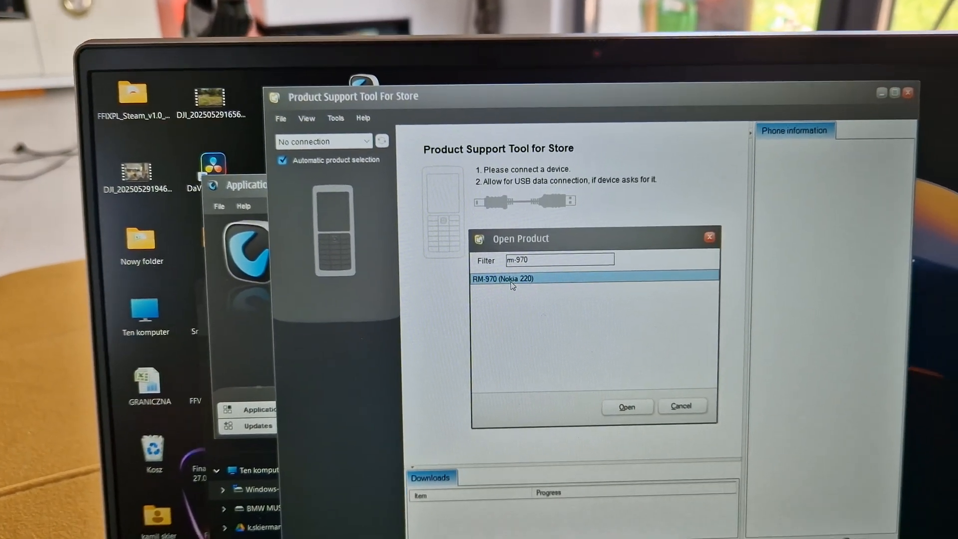
click(626, 406)
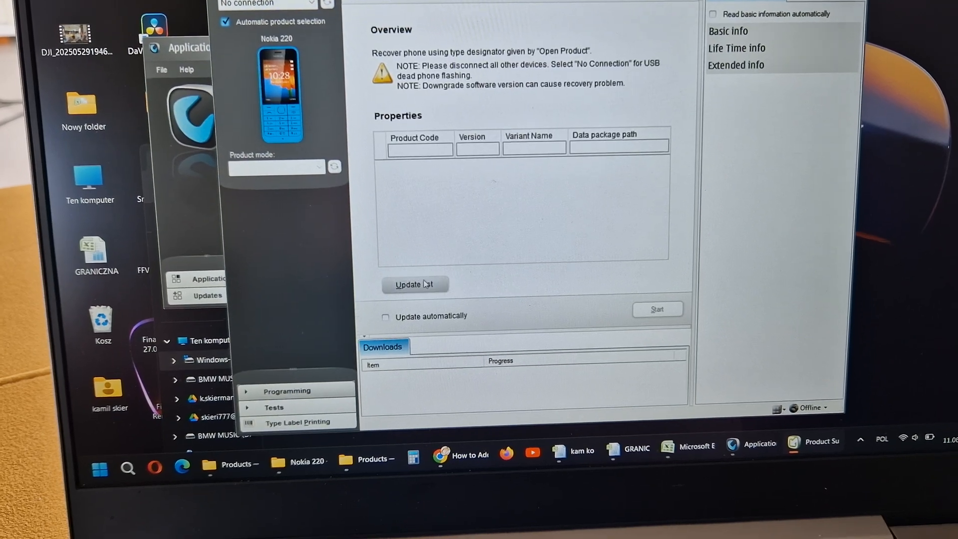
Step: Update the Recovery list to show eight data packages, all version 10.03.11
click(415, 284)
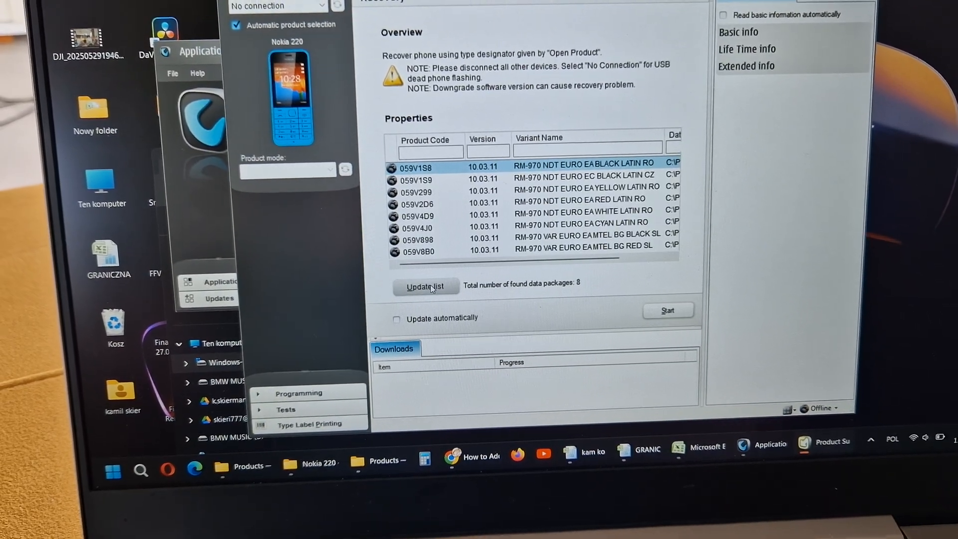